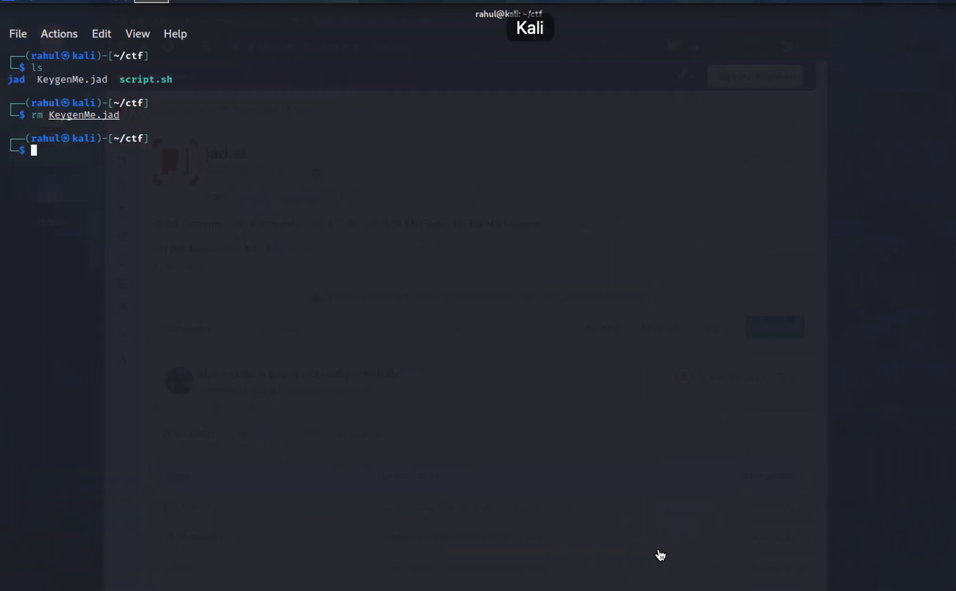
Download KeygenMe.class from artifacts.picoctf.net with wget and confirm it is Java SE 11 class data
text(wget https://artifacts.picoctf.net/c/211/KeygenMe.class)
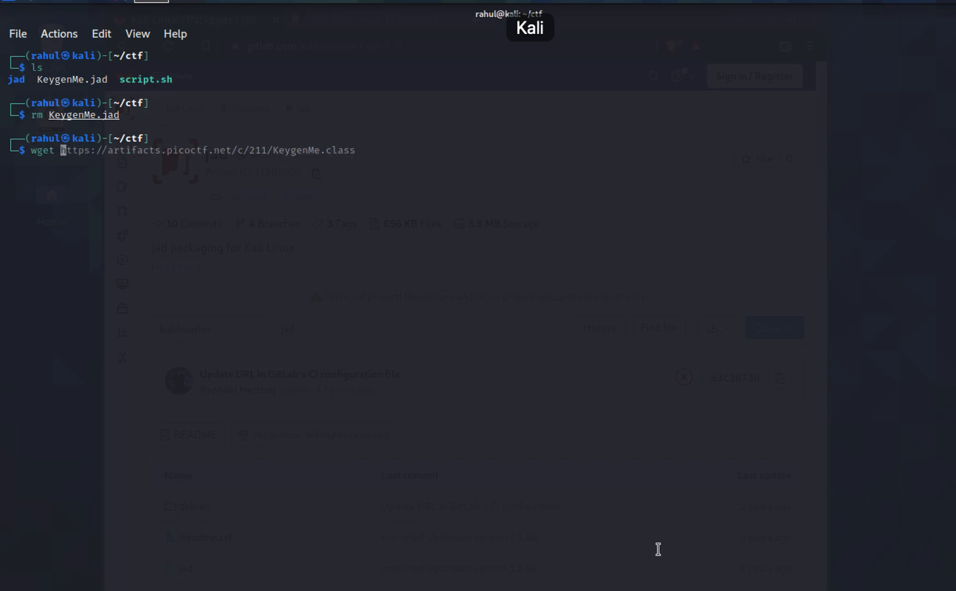
key(Return)
text(ls)
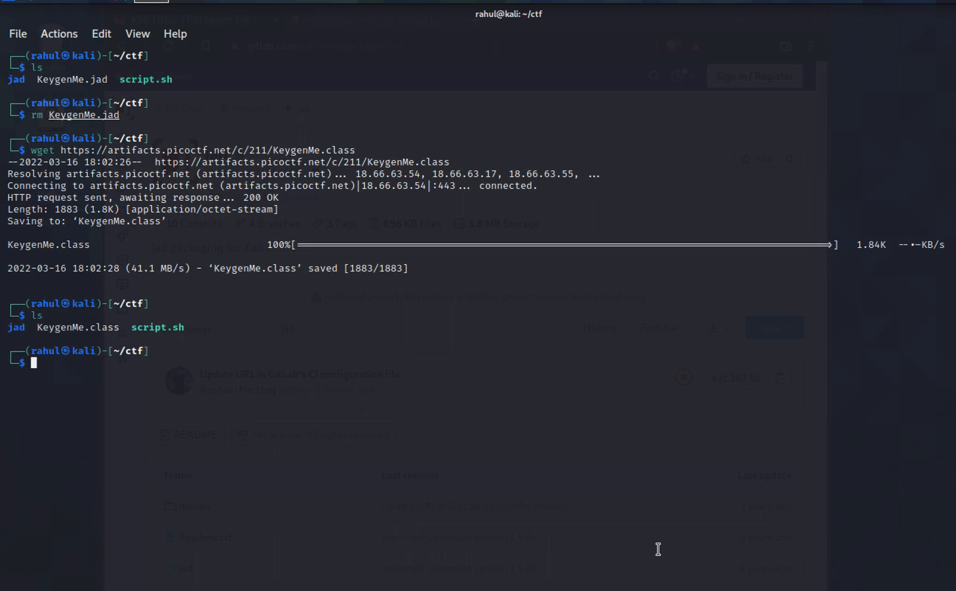
text(file KeygenMe.class)
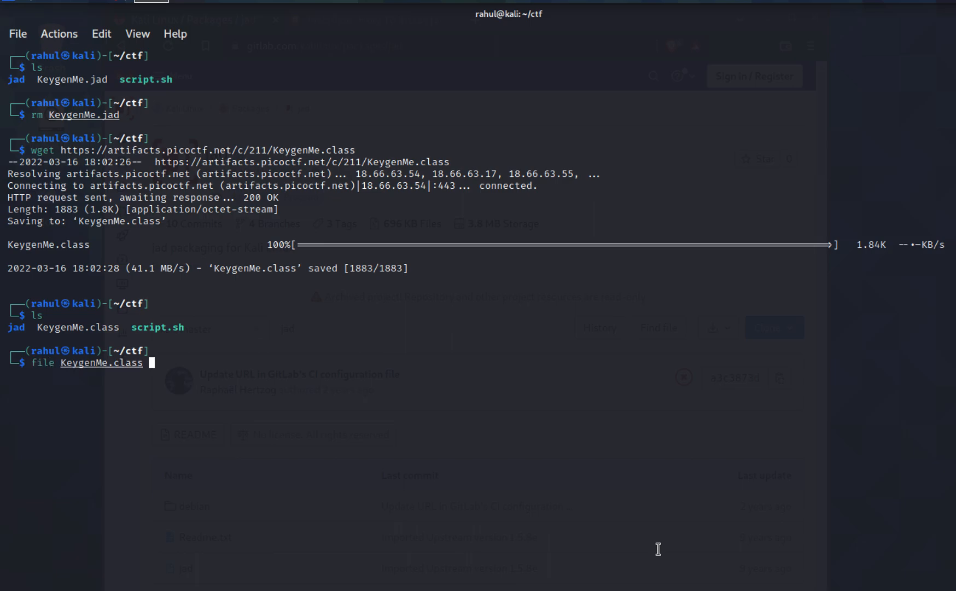
key(Return)
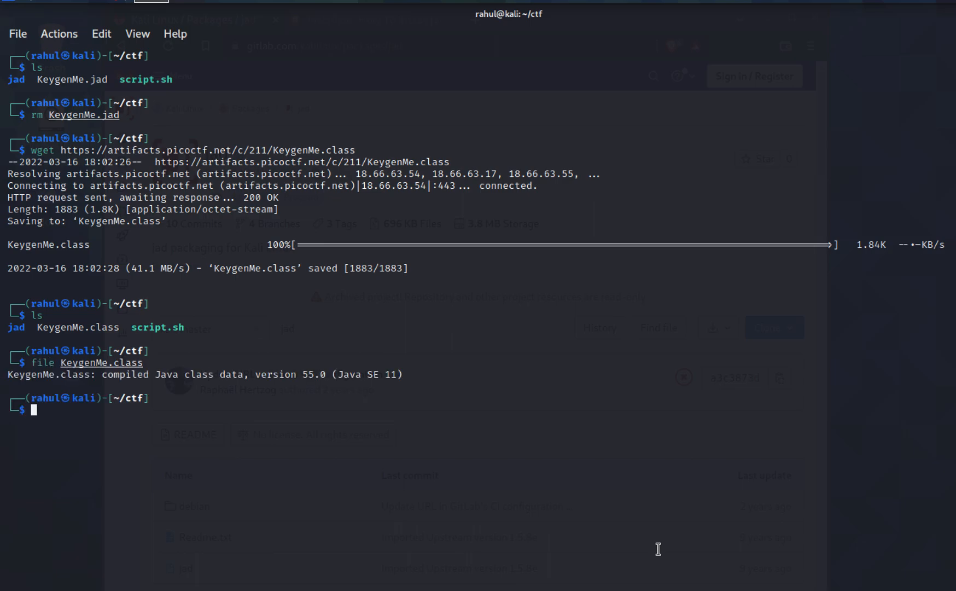
text(sudo cp jad /usr/sbin)
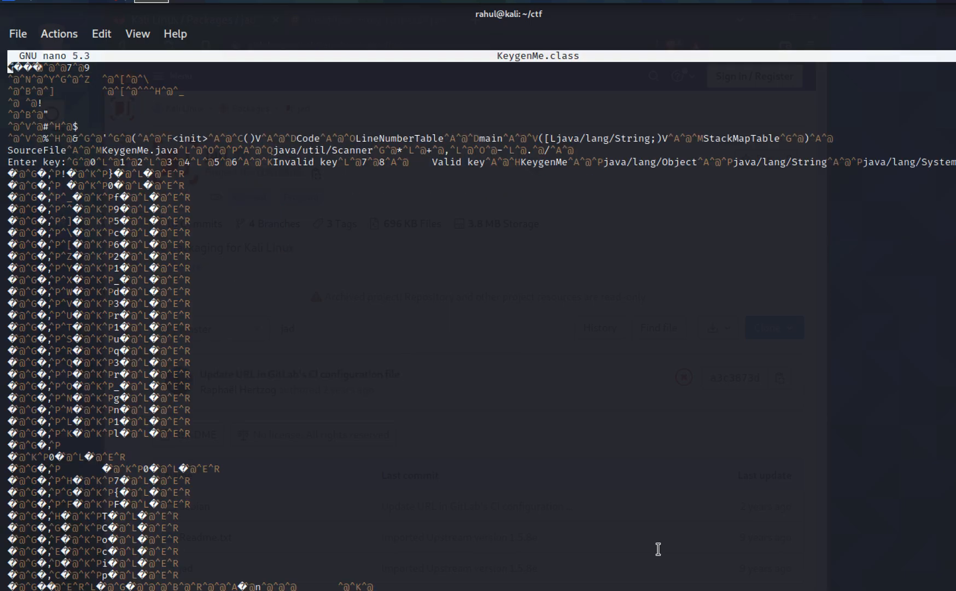
Exit nano after seeing KeygenMe.class is unreadable binary
key(ctrl+x)
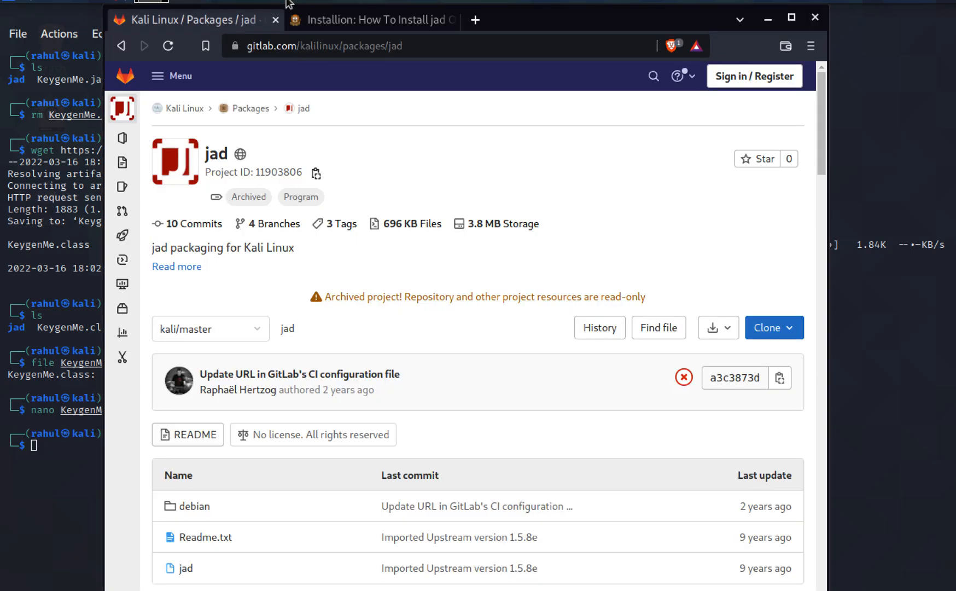
mouse_move(402, 238)
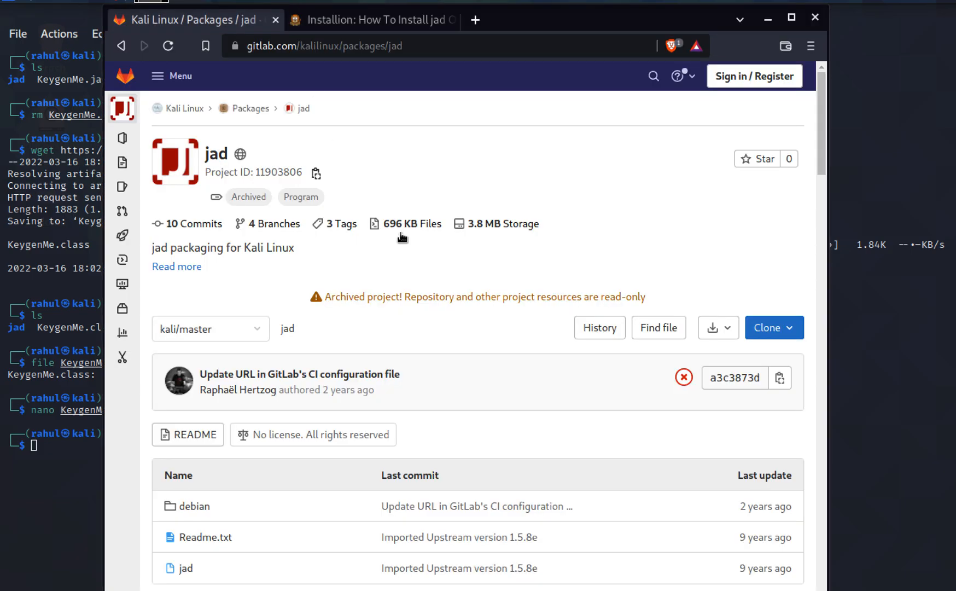
Scroll the kalilinux/packages/jad file list and reveal its HTTPS clone URL
scroll(down, 3)
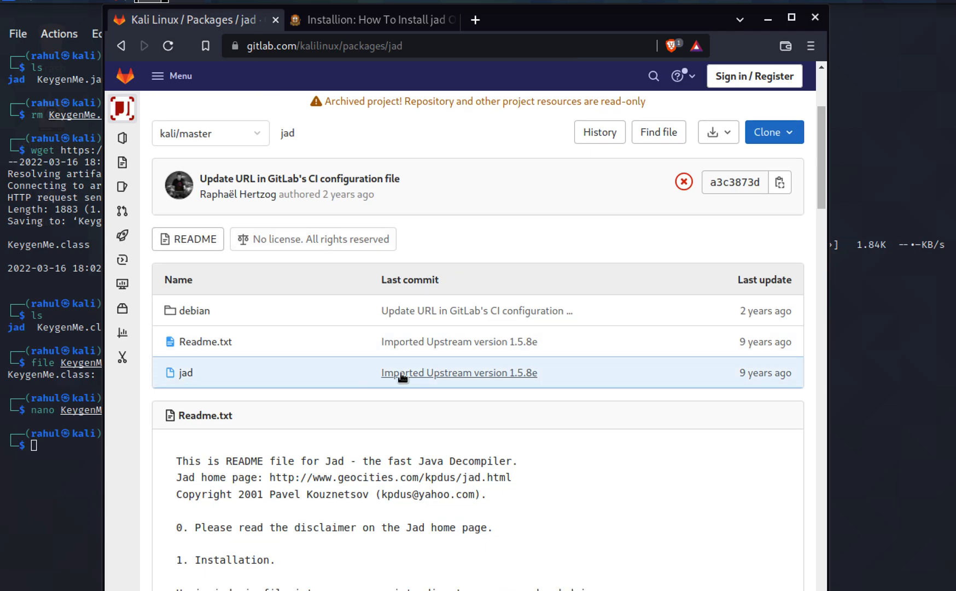
mouse_move(355, 46)
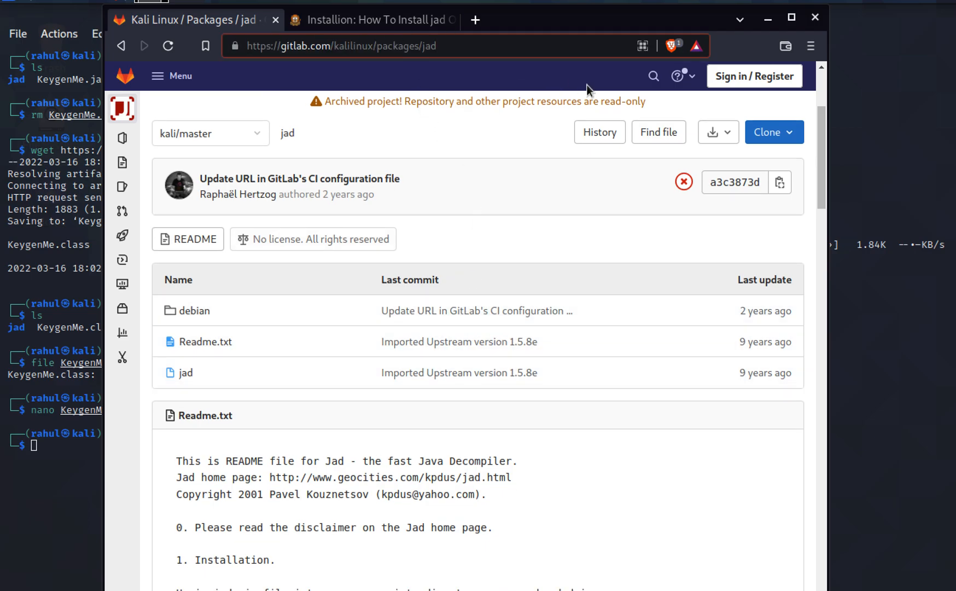
click(774, 132)
text(git clone https://gitlab.com/kalilinux/packages/jad.git)
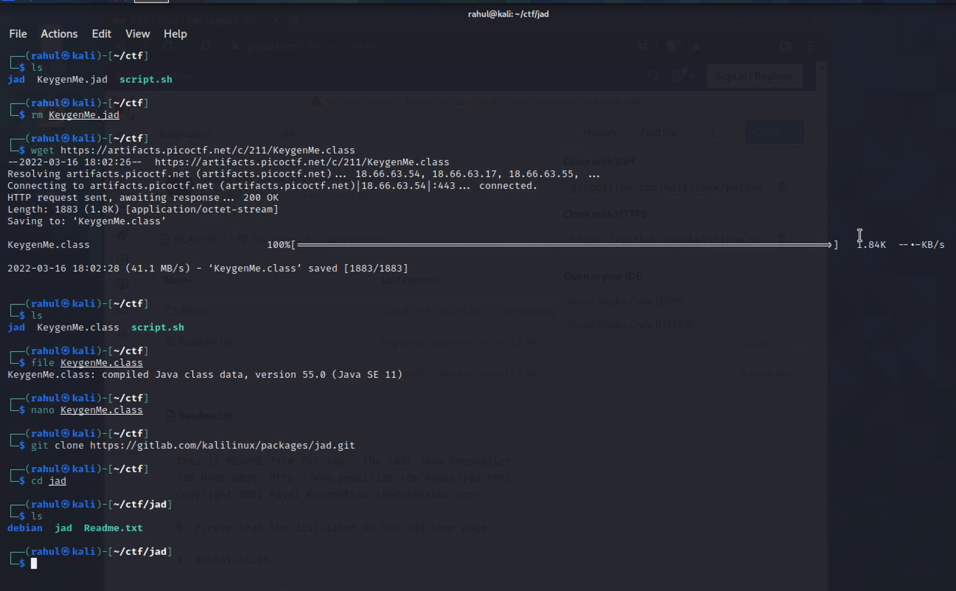
Decompile ../KeygenMe.class with ./jad into KeygenMe.jad, discarding a stray command line
text(./jad ../)
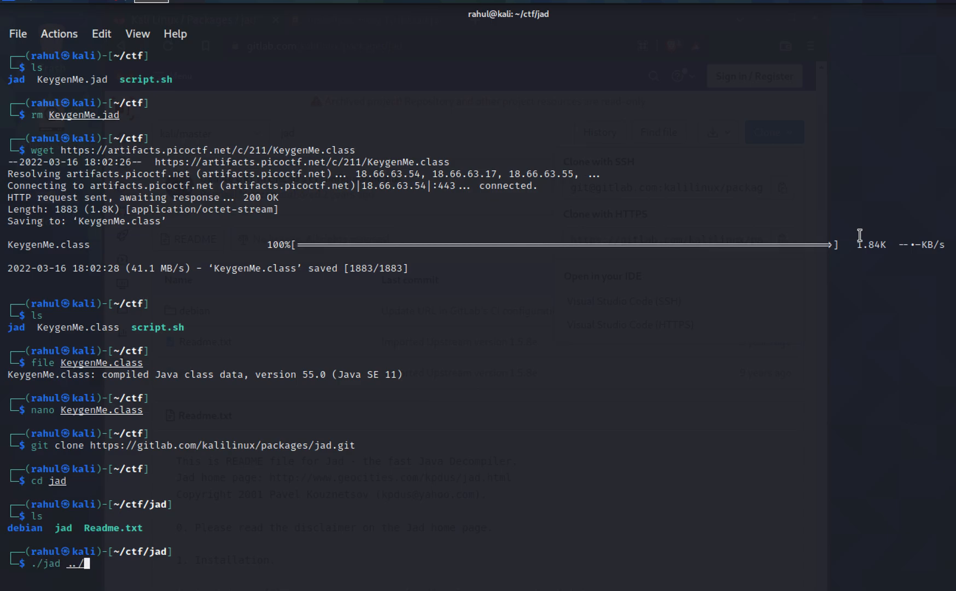
key(Return)
text(c)
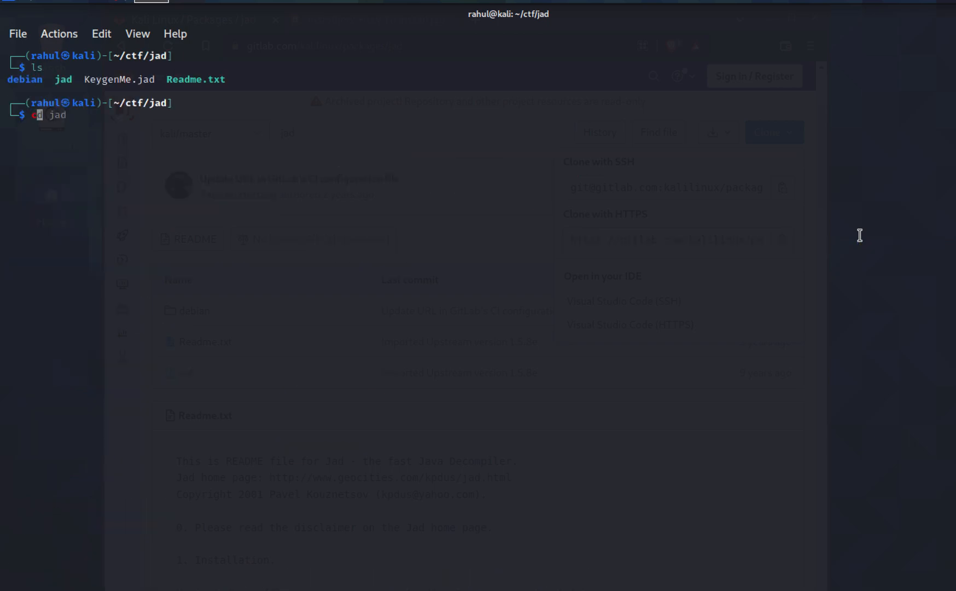
key(Return)
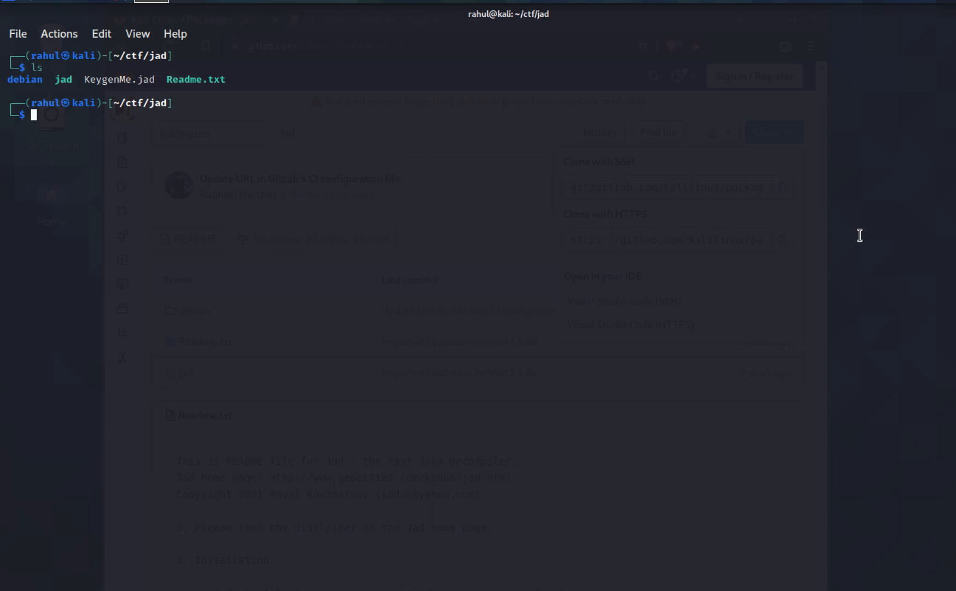
text(jad)
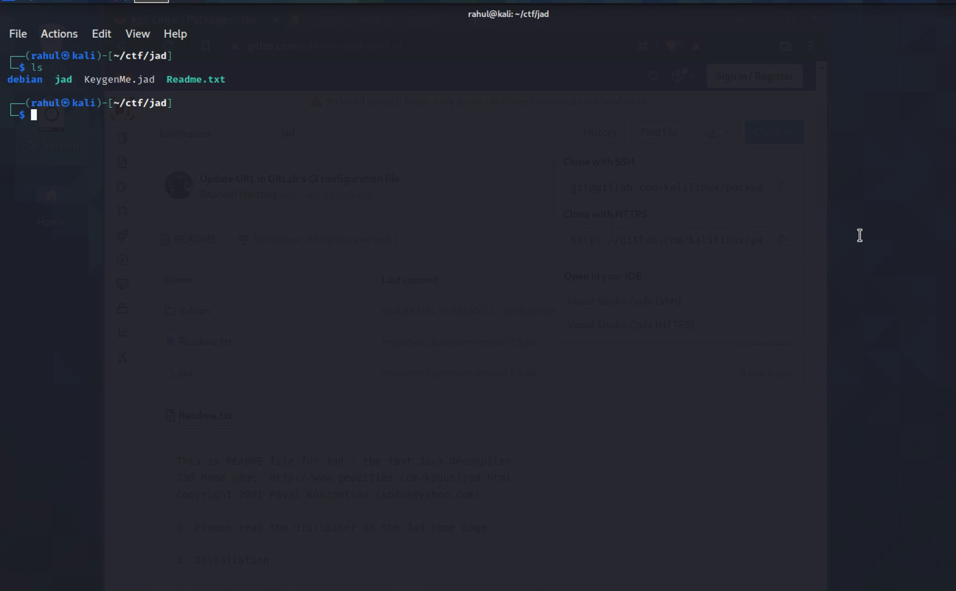
text(nano KeygenMe.class)
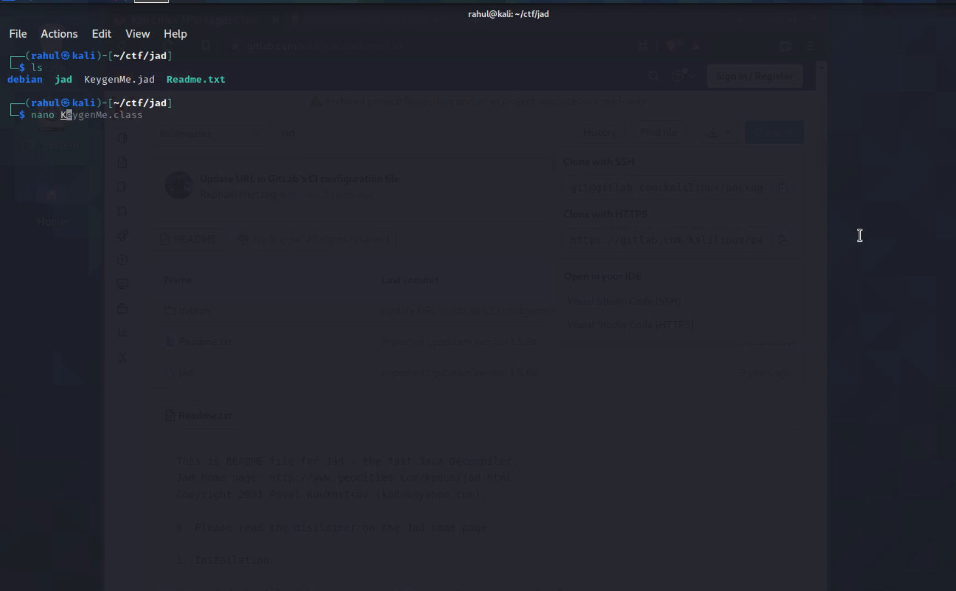
key(Return)
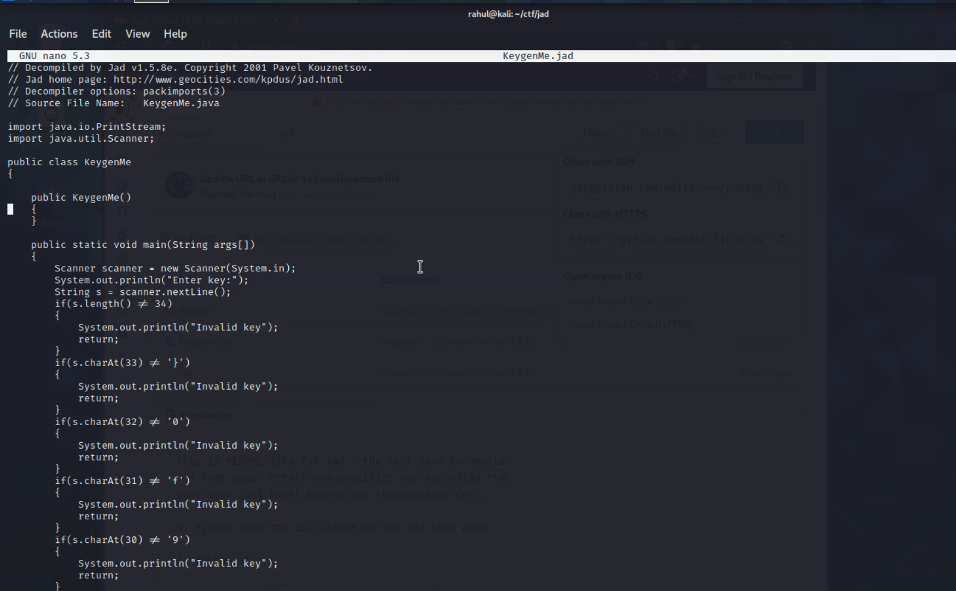
scroll(down, 3)
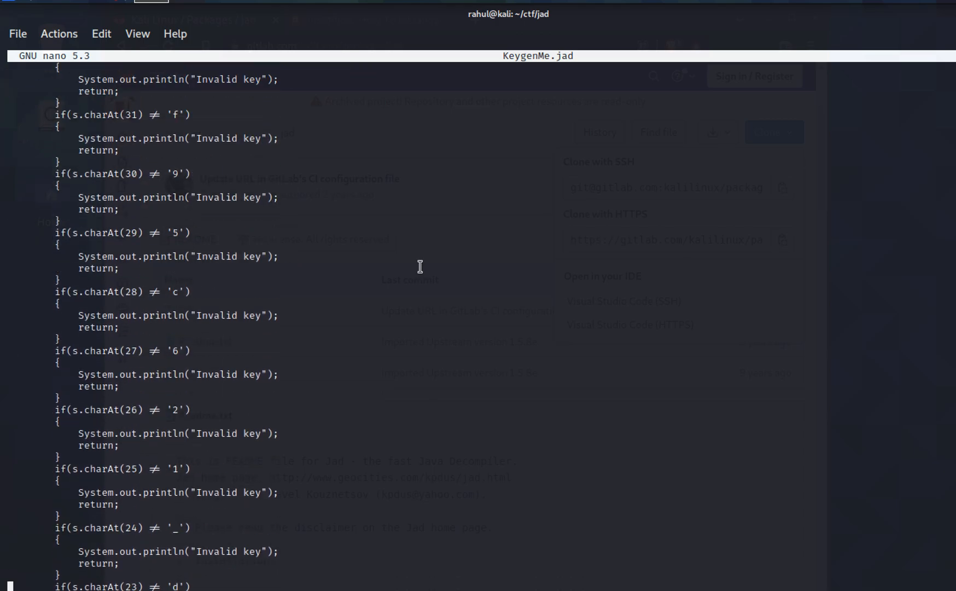
scroll(down, 3)
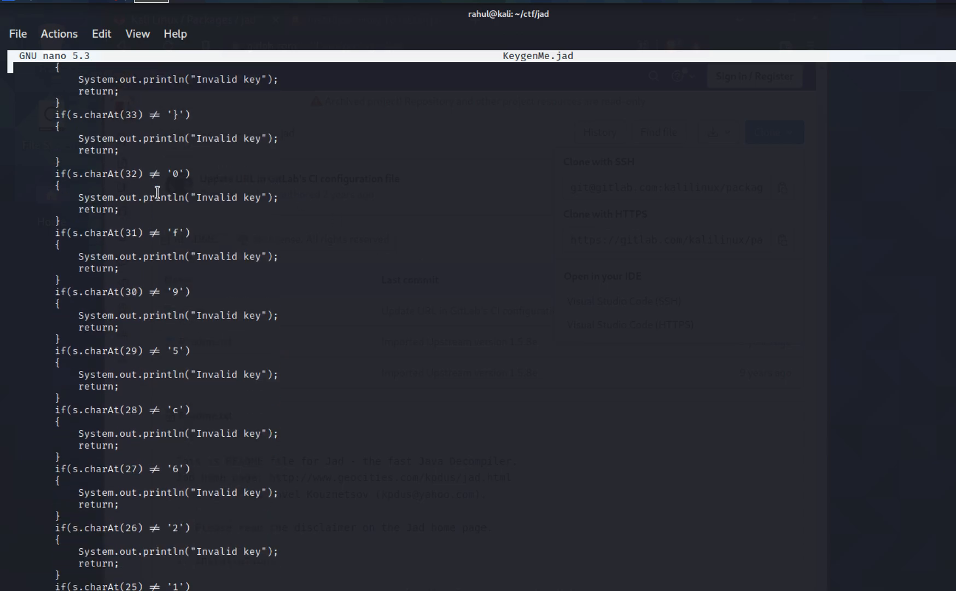
scroll(up, 3)
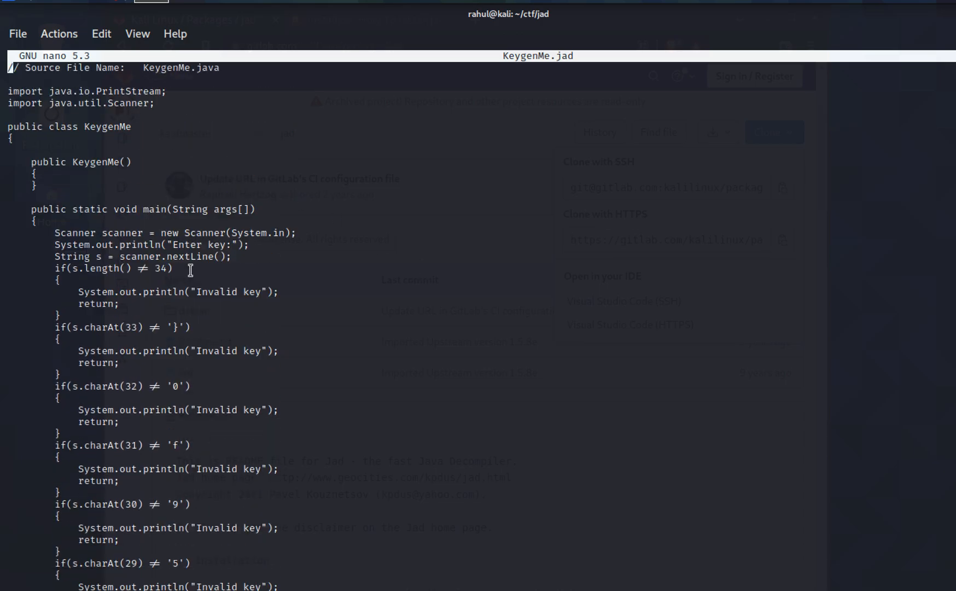
scroll(up, 3)
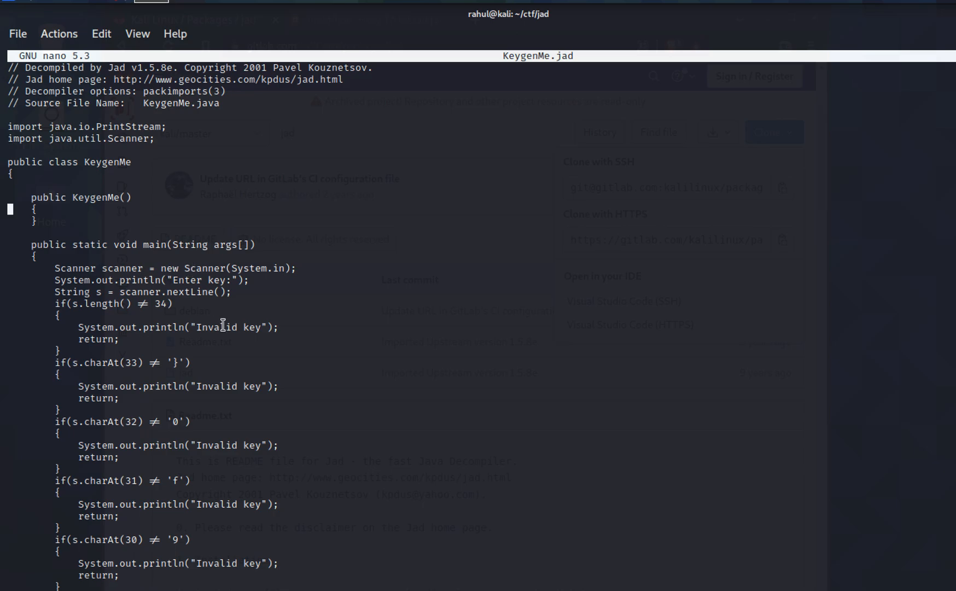
mouse_move(223, 355)
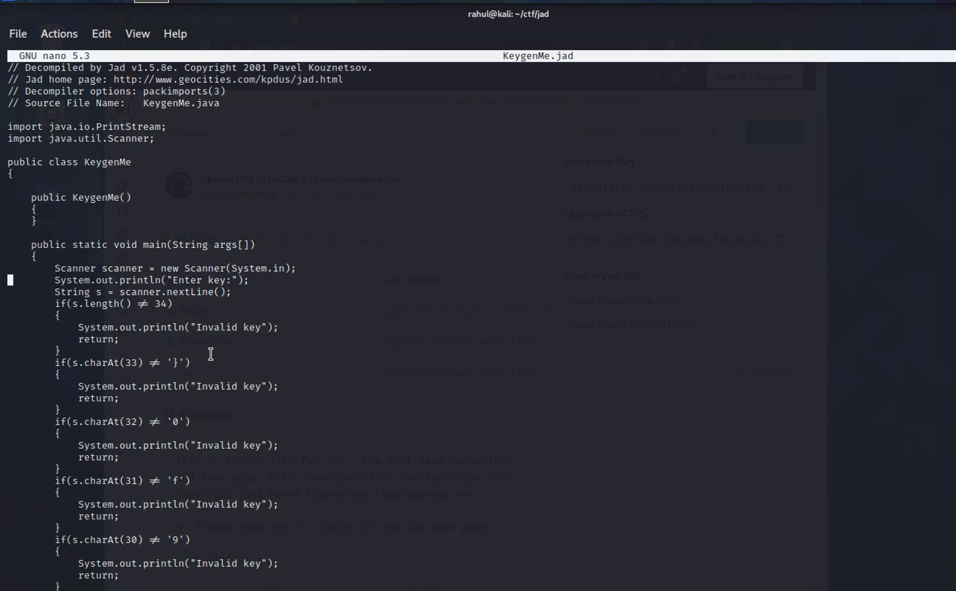
double_click(96, 363)
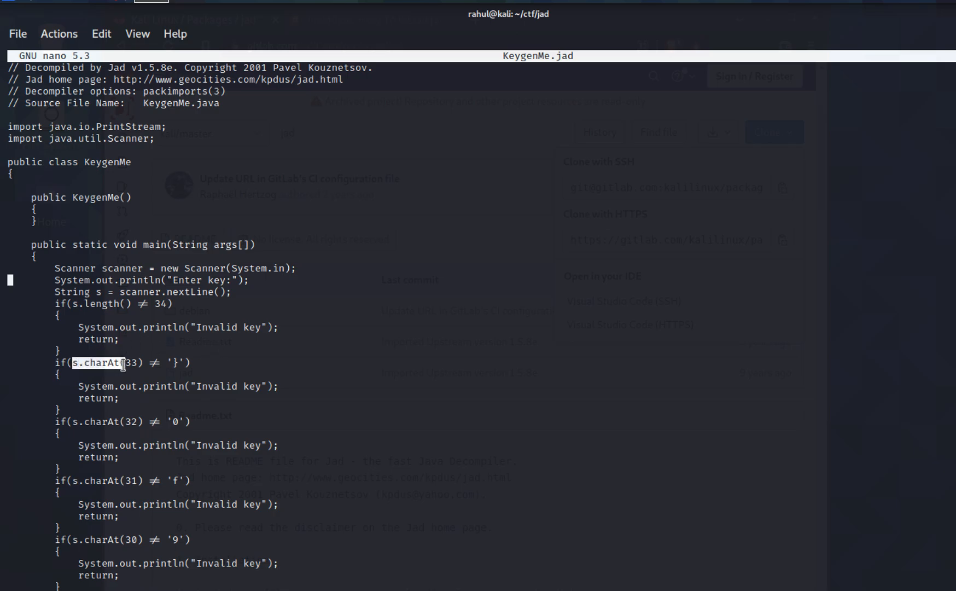
key(ctrl+x)
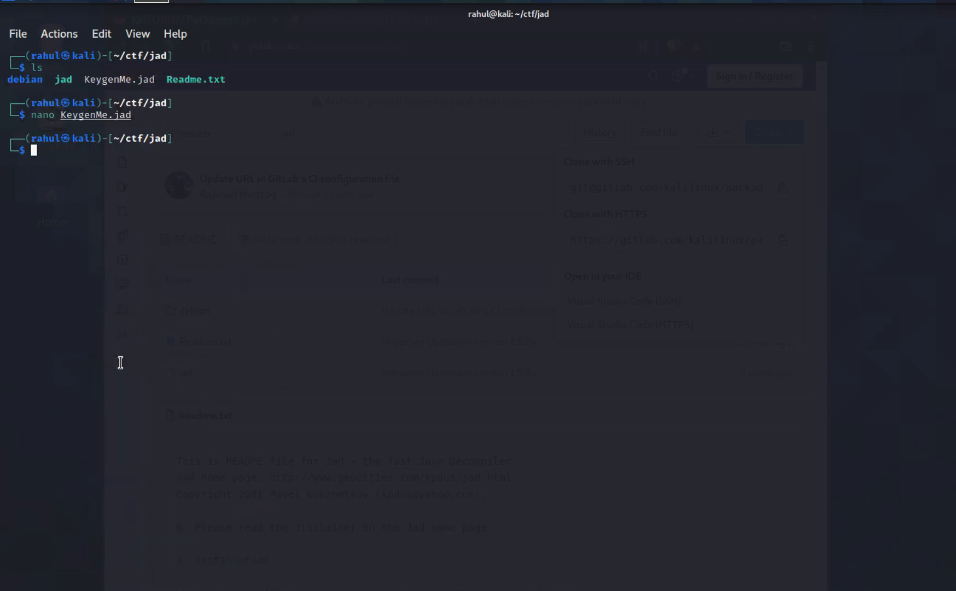
Grep KeygenMe.jad for s.charAt lines, listing all 34 key character checks from index 33 to 0
text(get)
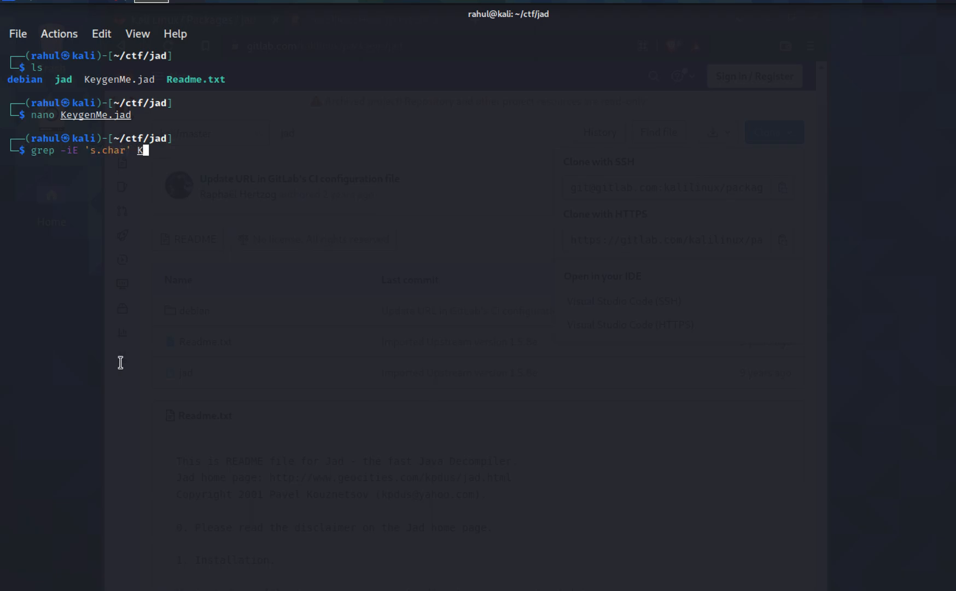
key(Return)
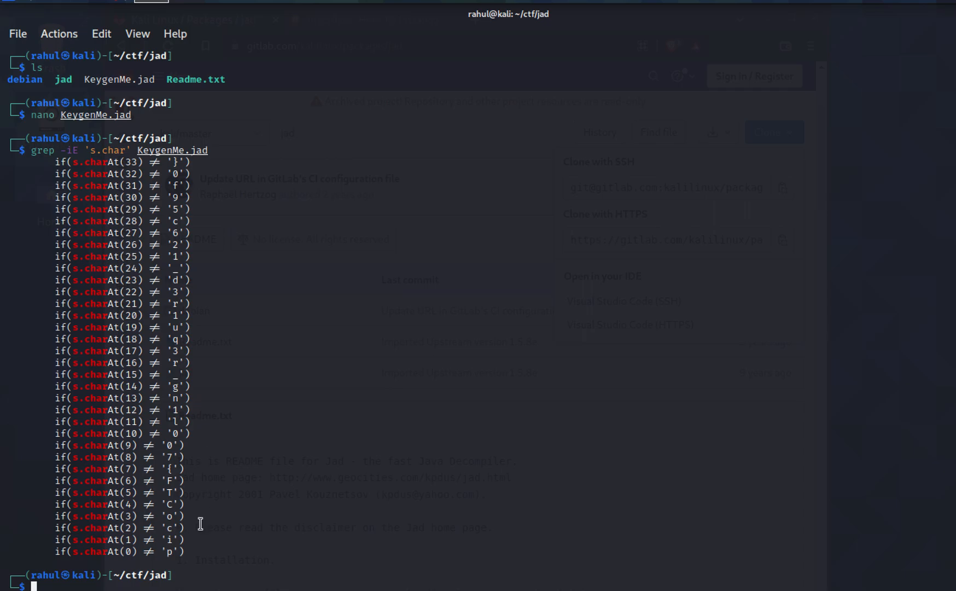
mouse_move(129, 551)
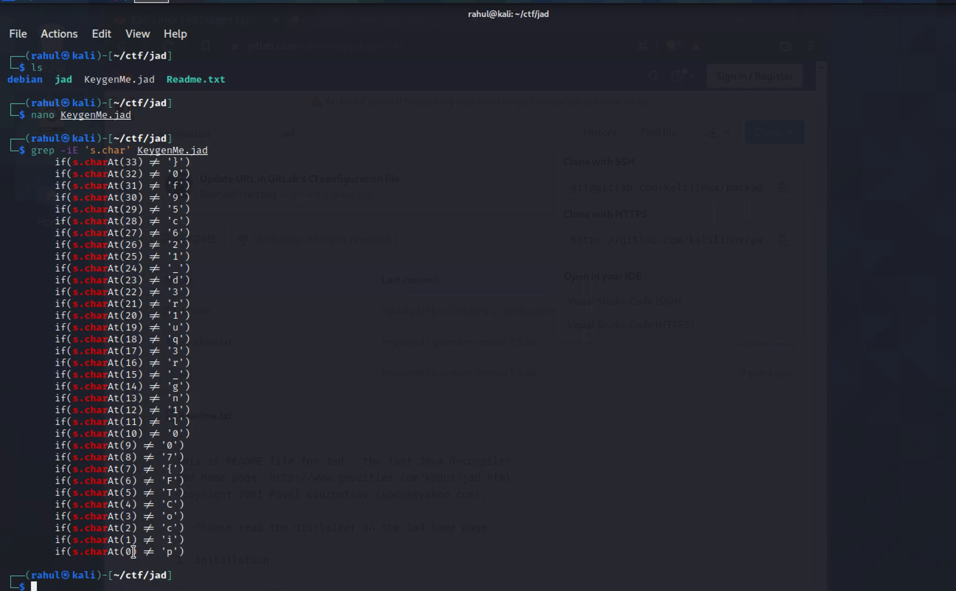
mouse_move(180, 440)
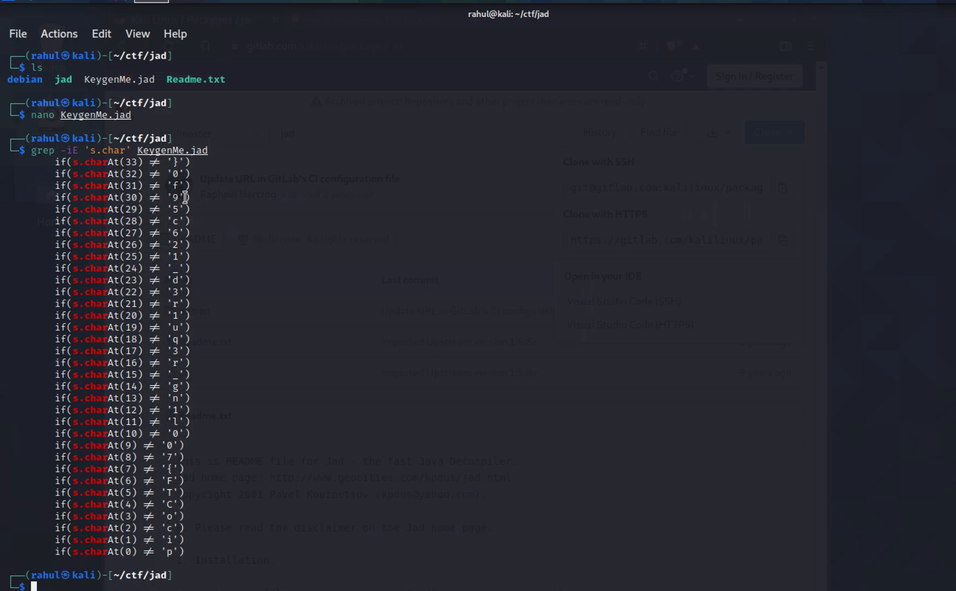
mouse_move(239, 283)
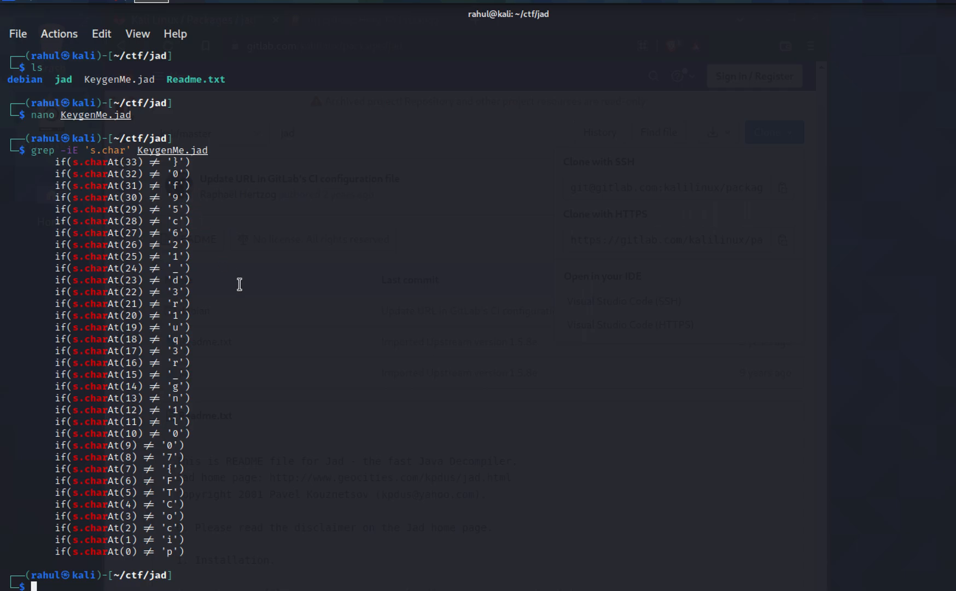
mouse_move(211, 383)
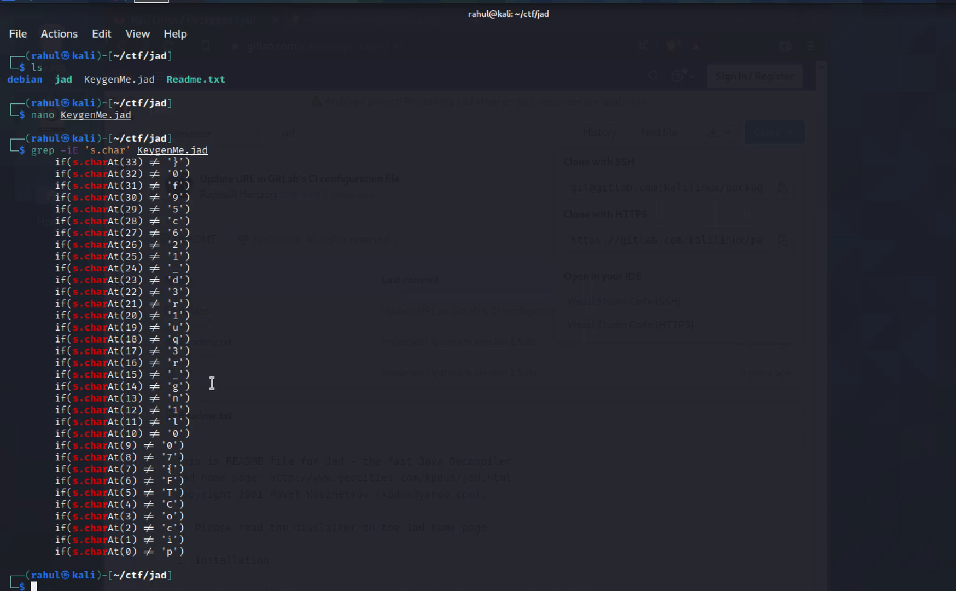
mouse_move(176, 552)
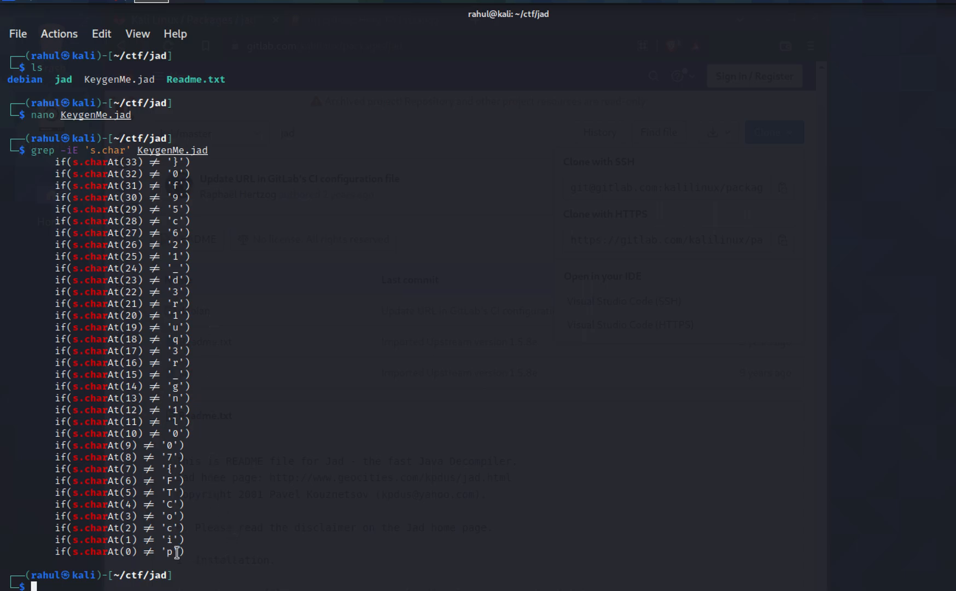
mouse_move(174, 551)
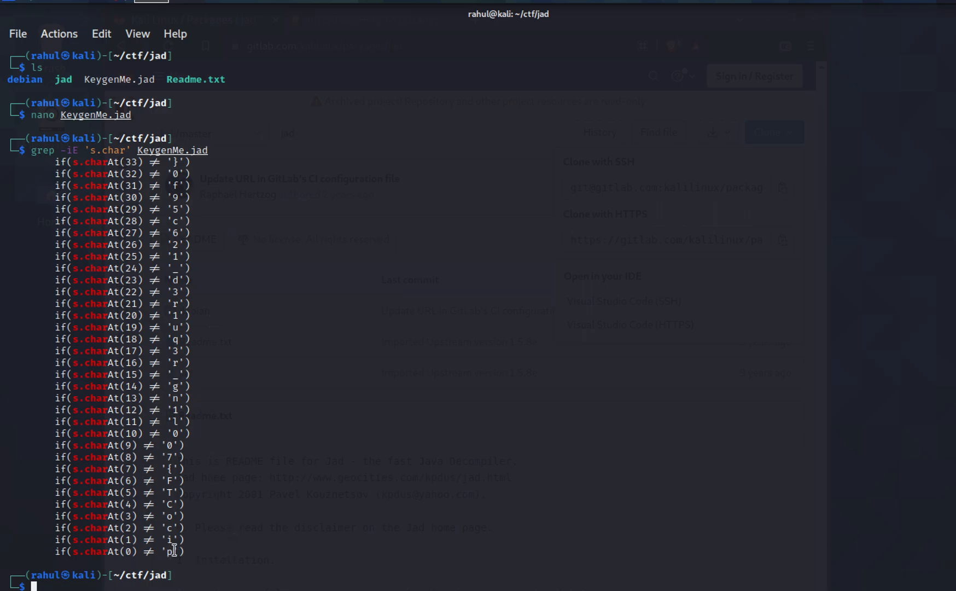